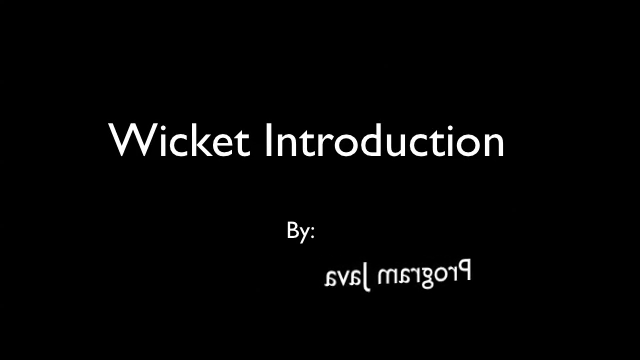
pyautogui.press('Right')
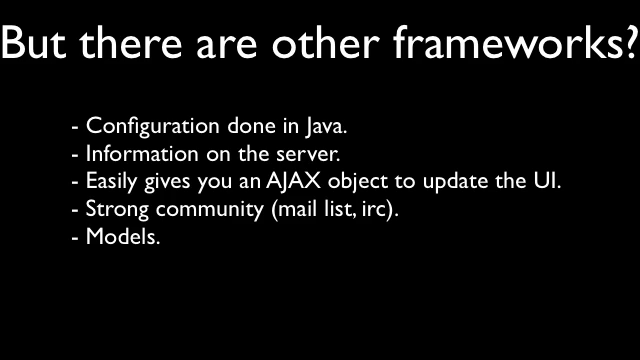
pyautogui.press('right')
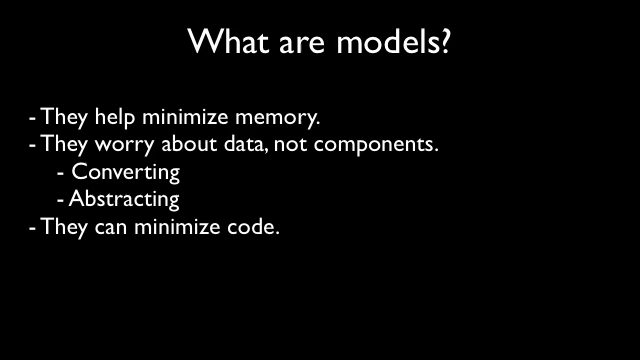